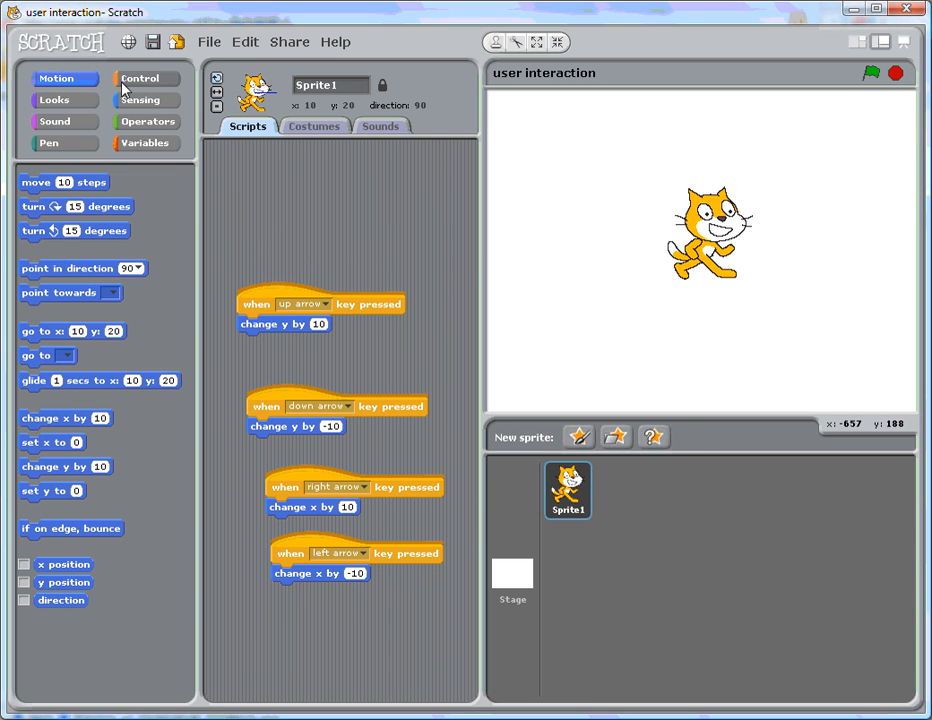
- Add a 'when key pressed' hat block from Control and set its key to 9
left_click(140, 78)
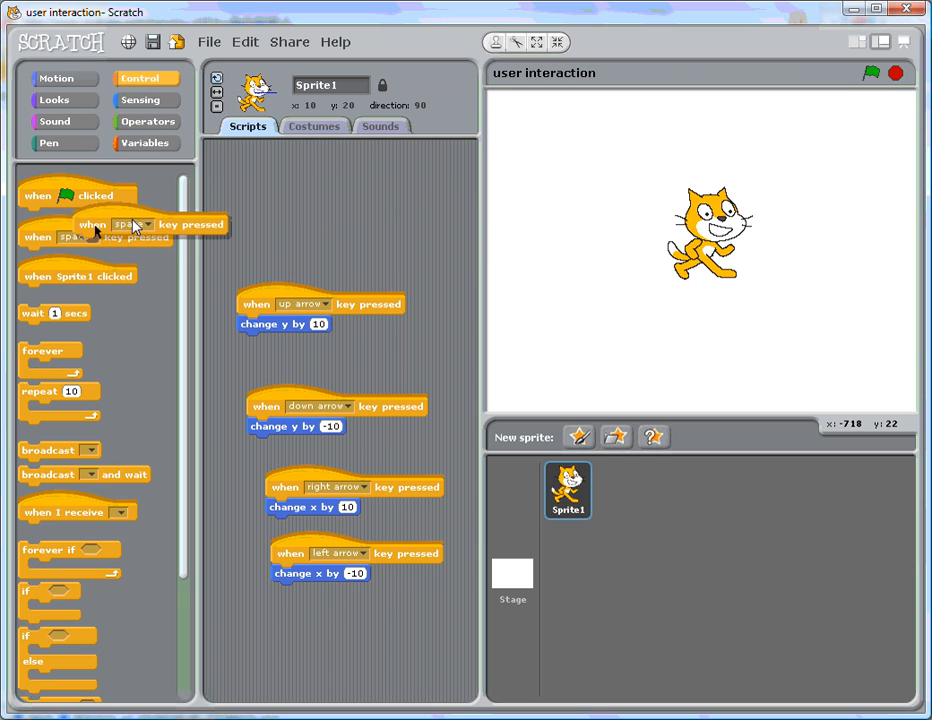
left_click_drag(130, 224, 372, 184)
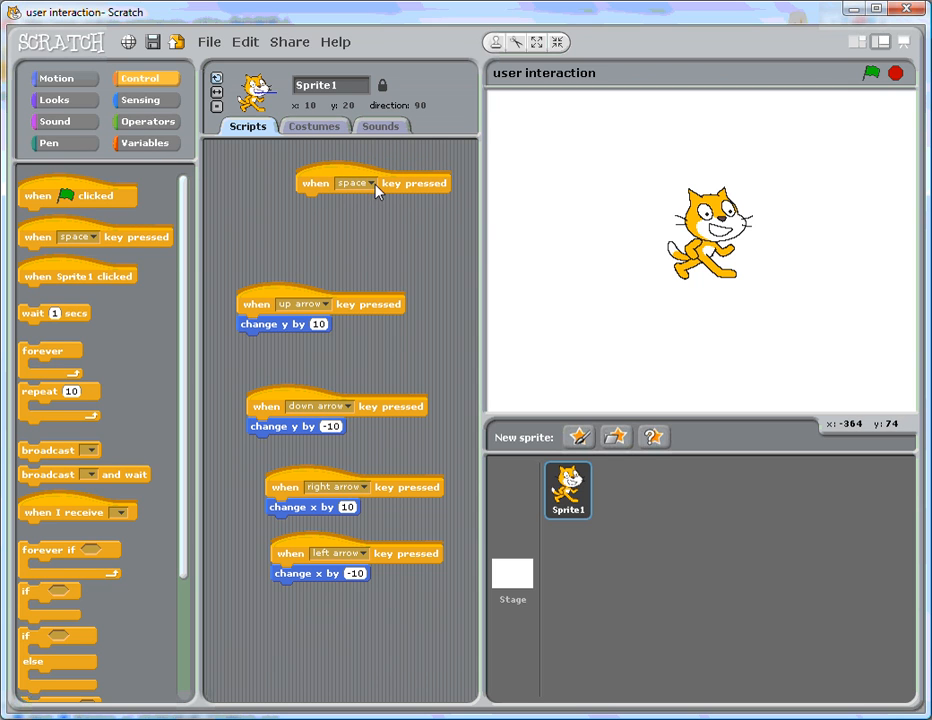
left_click(368, 184)
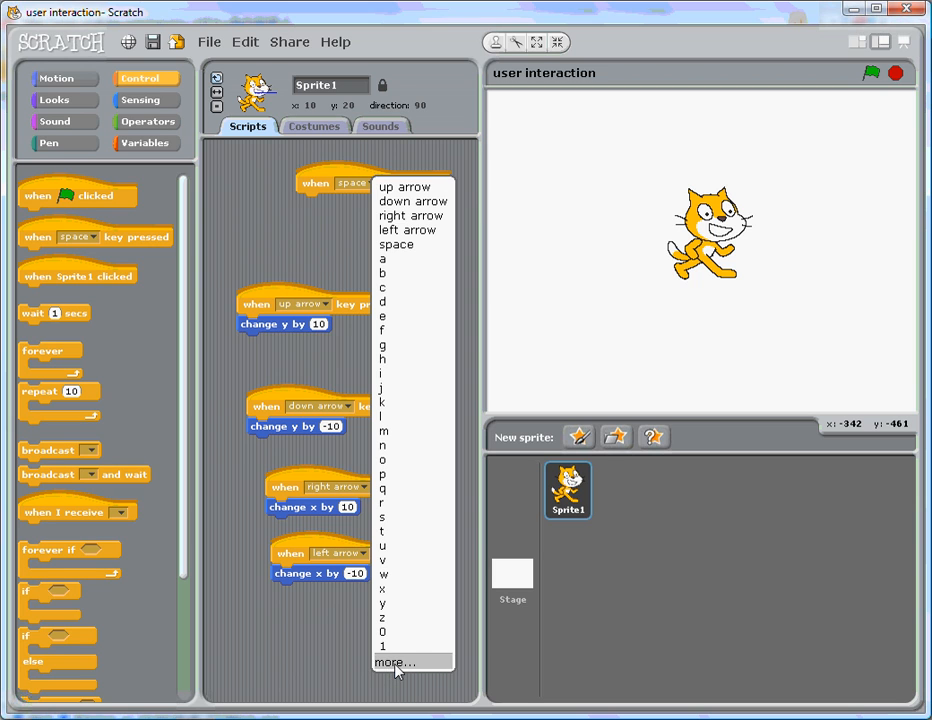
left_click(382, 644)
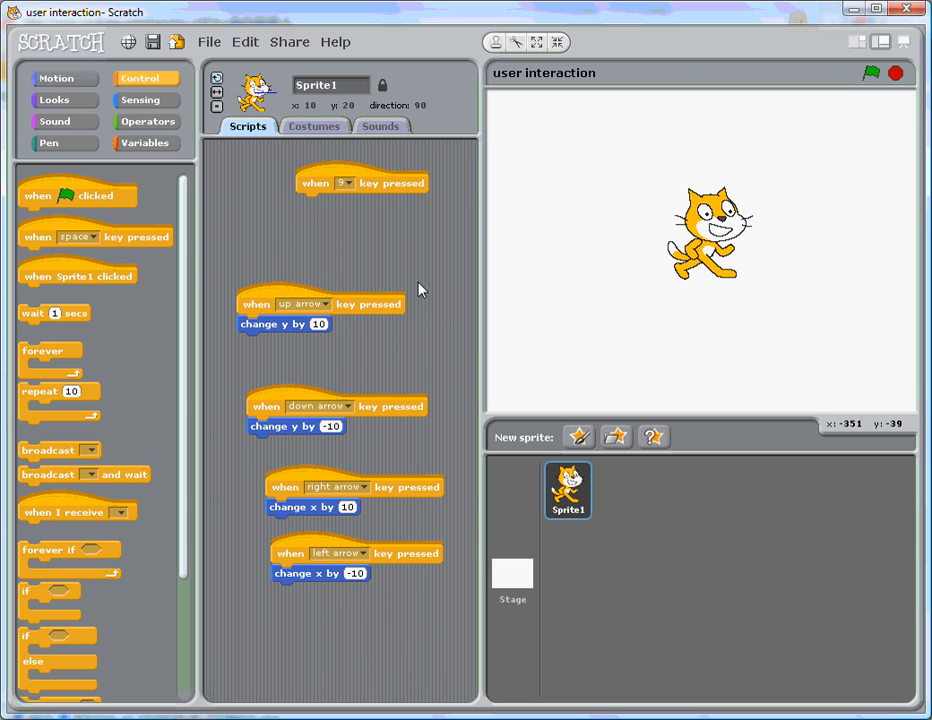
mouse_move(70, 90)
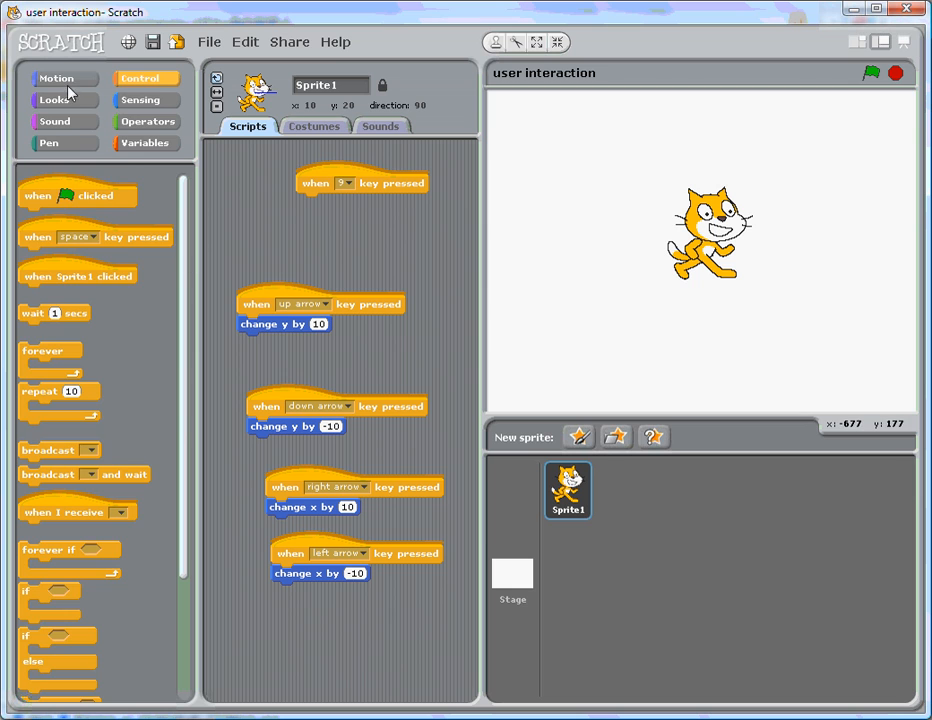
- Attach 'change x by 10' and 'change y by 10' under the 9-key hat for a diagonal up-right move
left_click(56, 78)
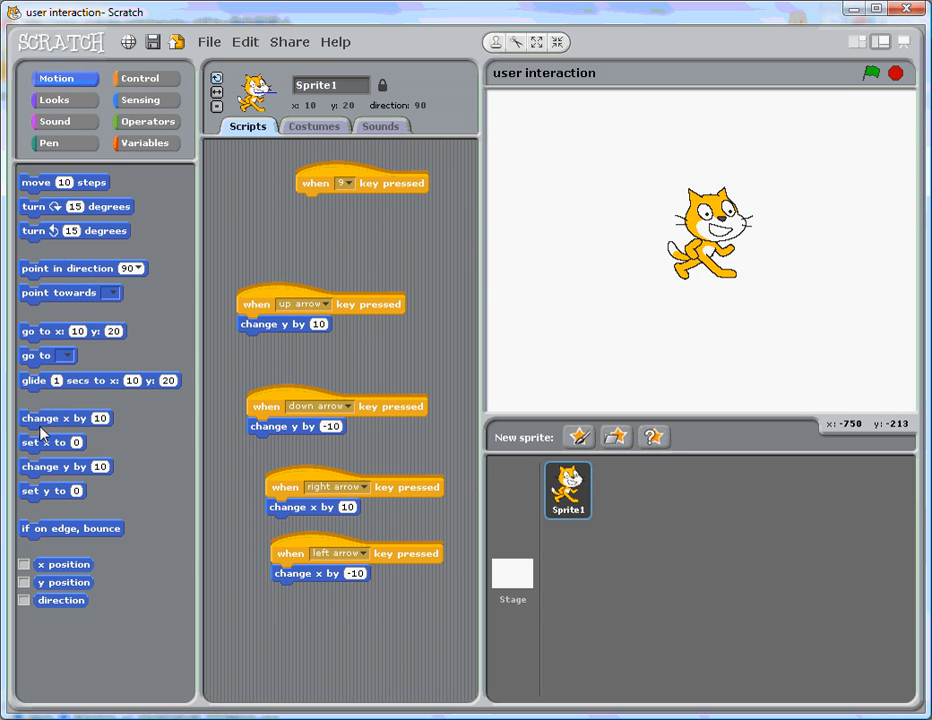
left_click_drag(66, 418, 344, 204)
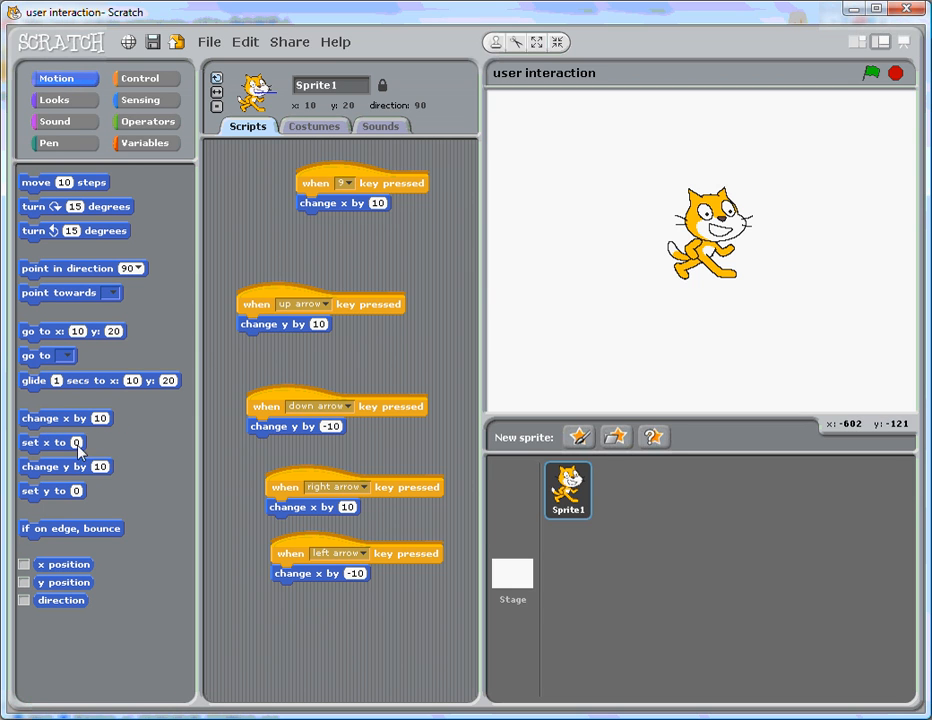
left_click_drag(66, 466, 332, 240)
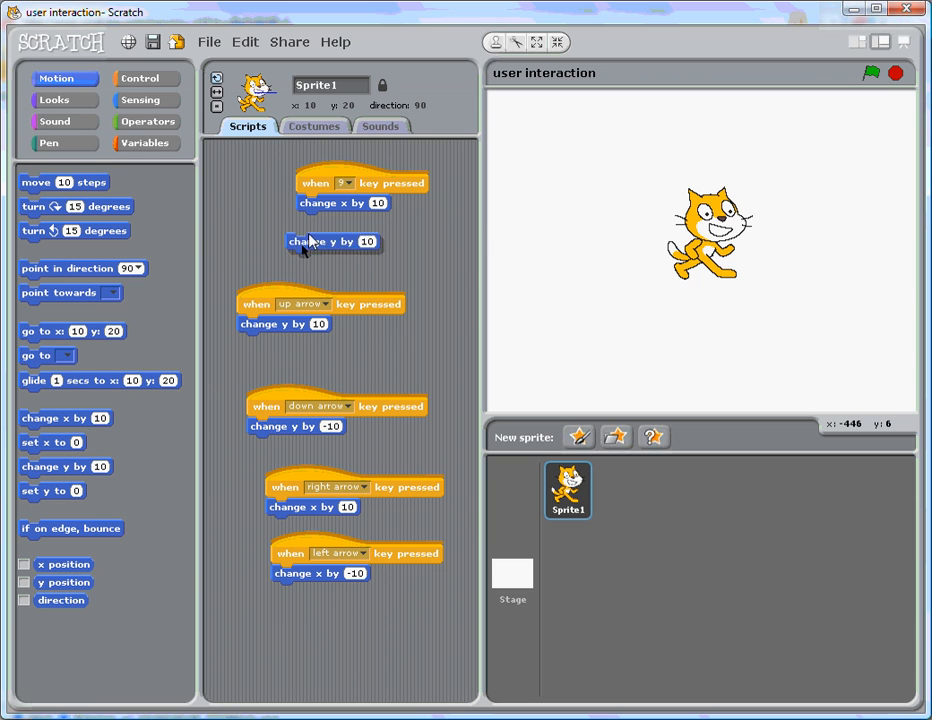
left_click_drag(332, 240, 344, 218)
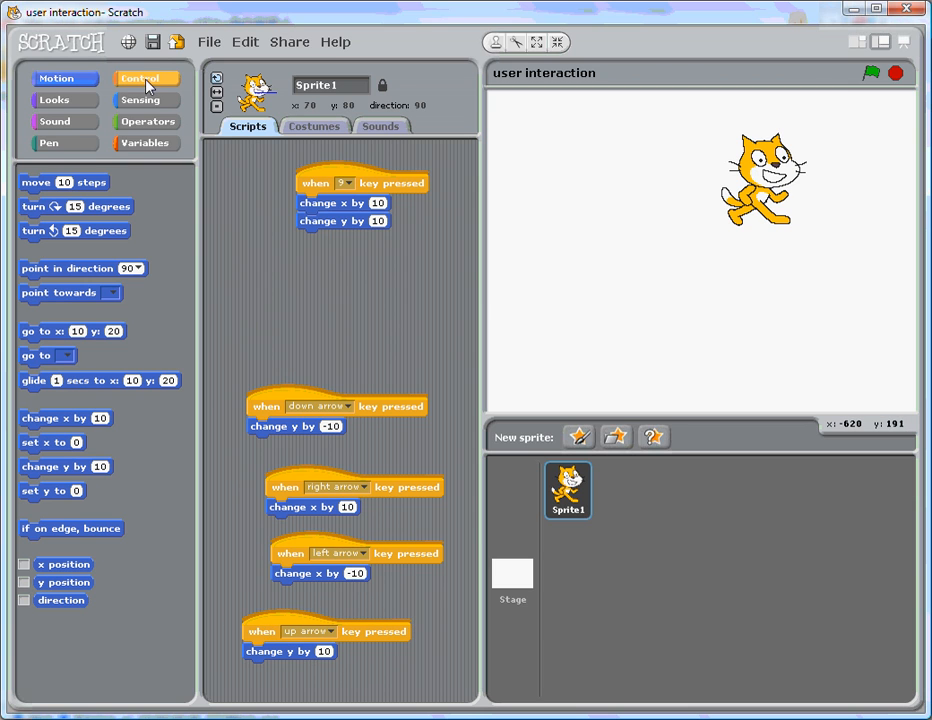
- Set a second key-press hat to key 1 and give it a 'change x by -10' block
left_click(146, 78)
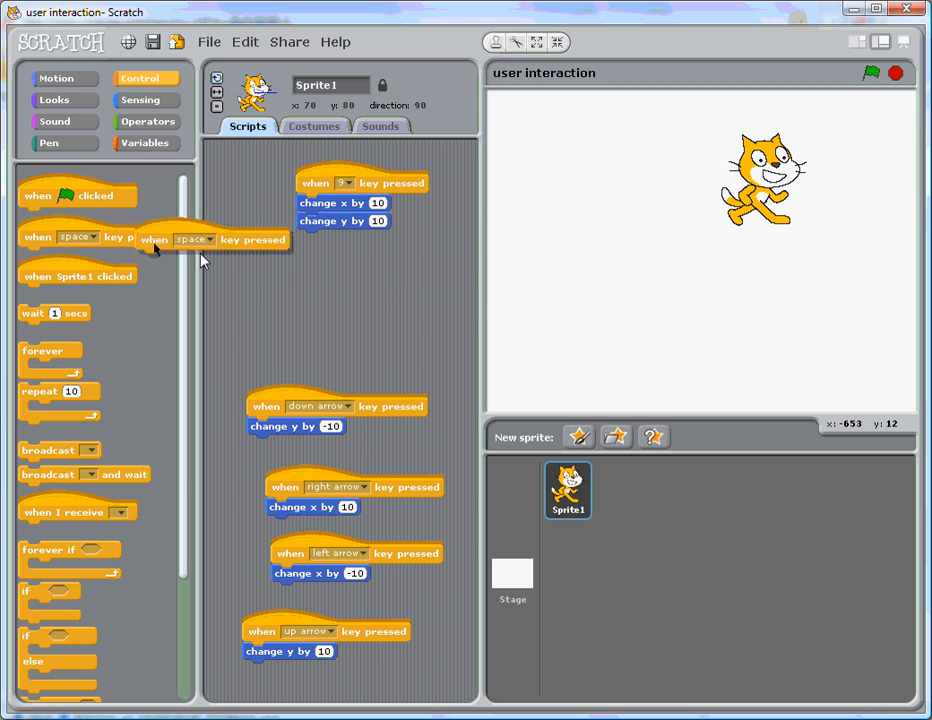
left_click(314, 272)
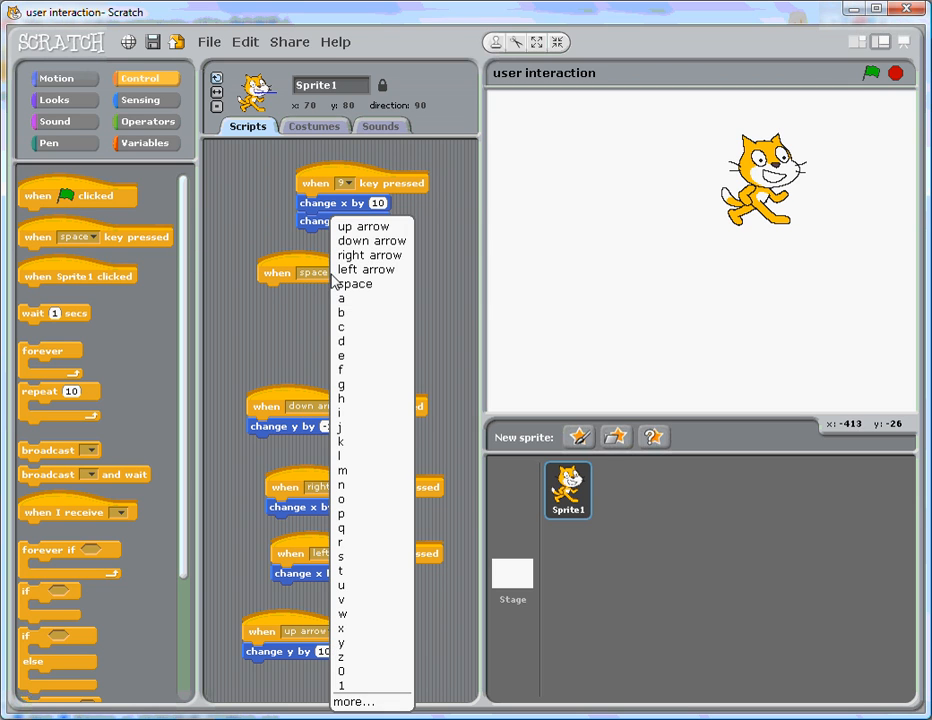
left_click(342, 684)
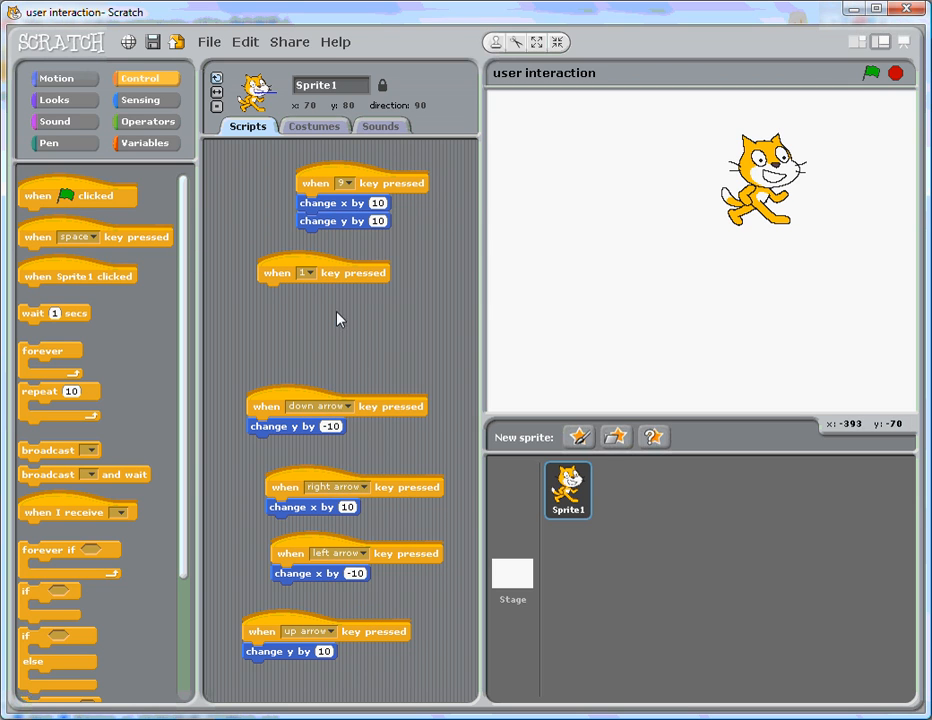
left_click(56, 78)
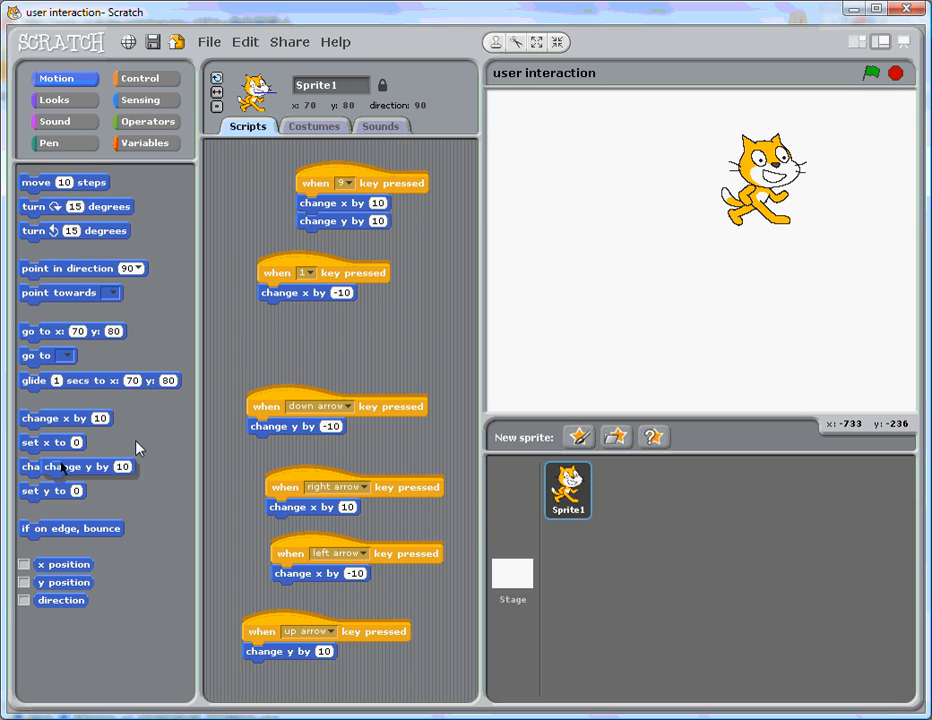
- Attach a y change of -10 to the 1-key script so the cat moves down-left
left_click_drag(62, 466, 296, 310)
type("-10")
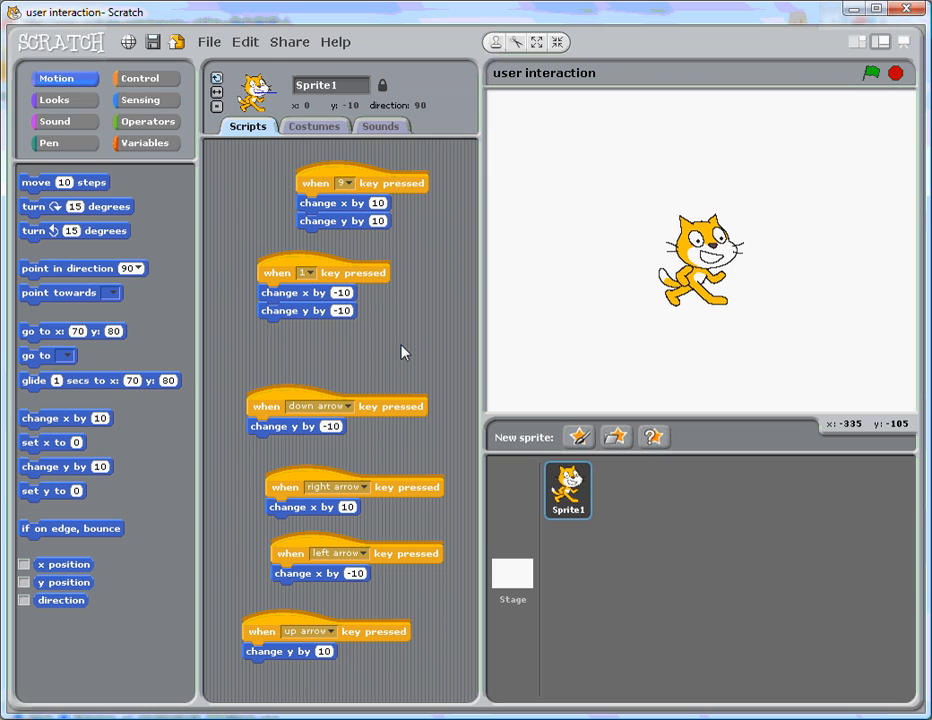
mouse_move(396, 348)
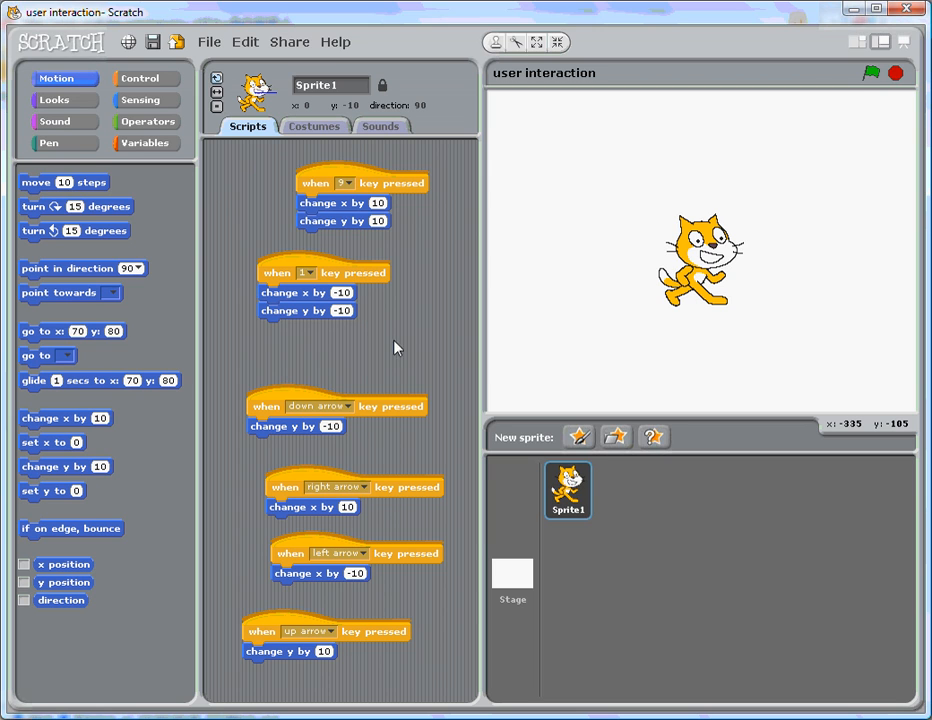
mouse_move(358, 204)
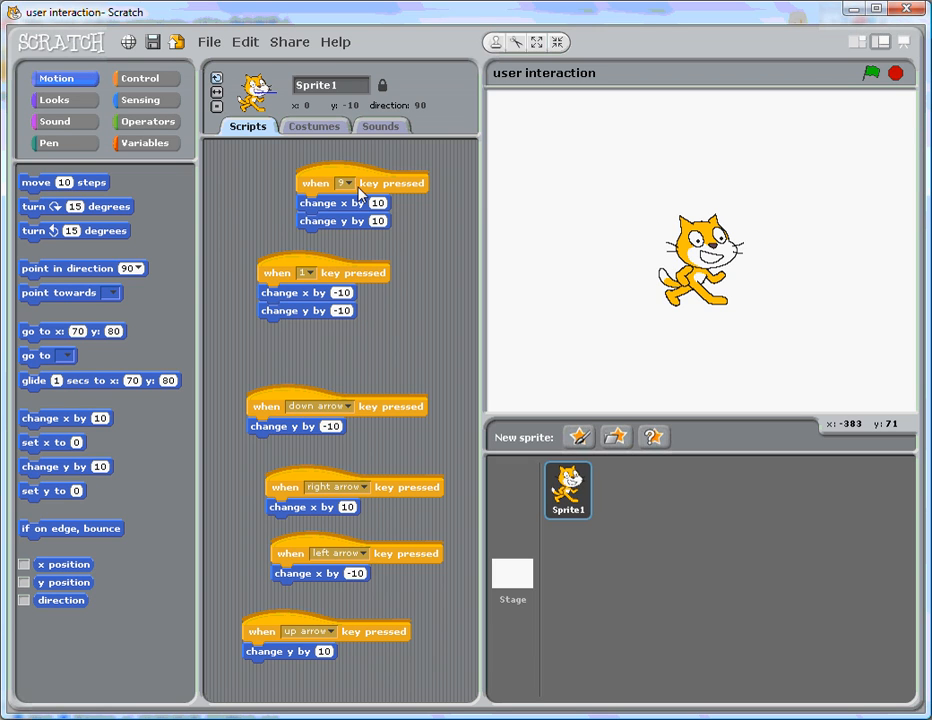
mouse_move(362, 160)
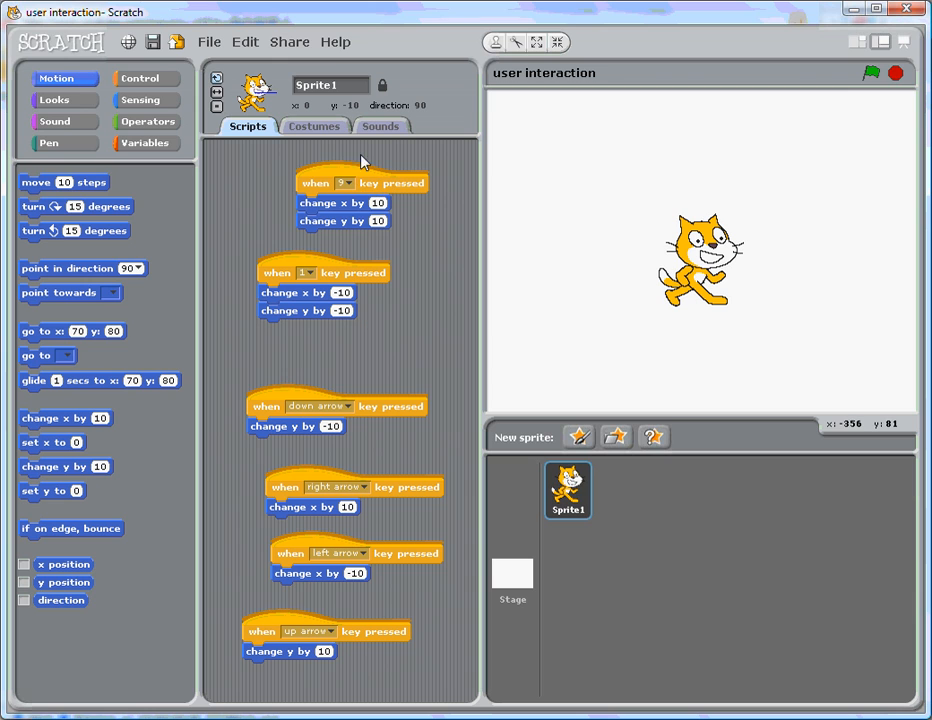
left_click(872, 72)
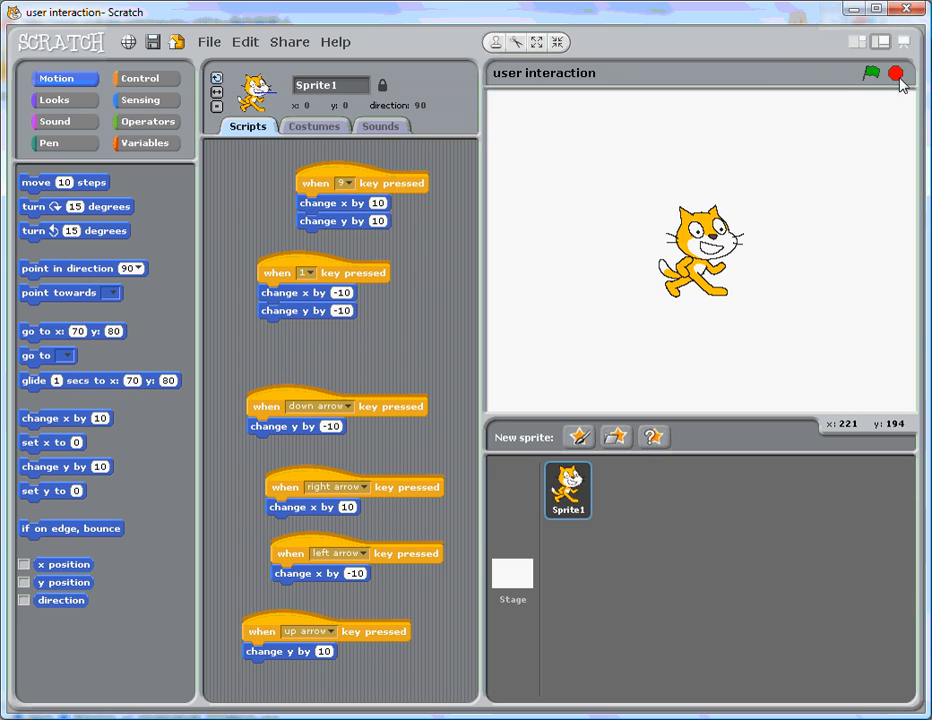